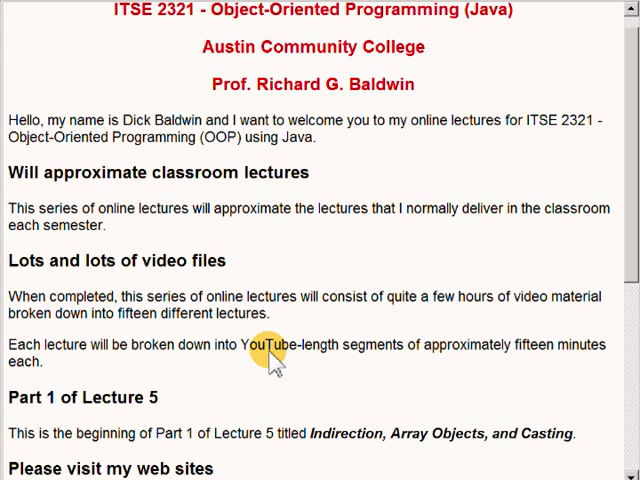
mouse_move(390, 460)
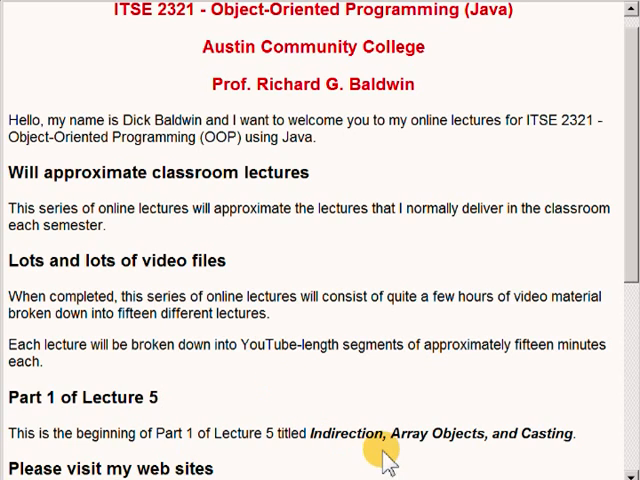
mouse_move(416, 444)
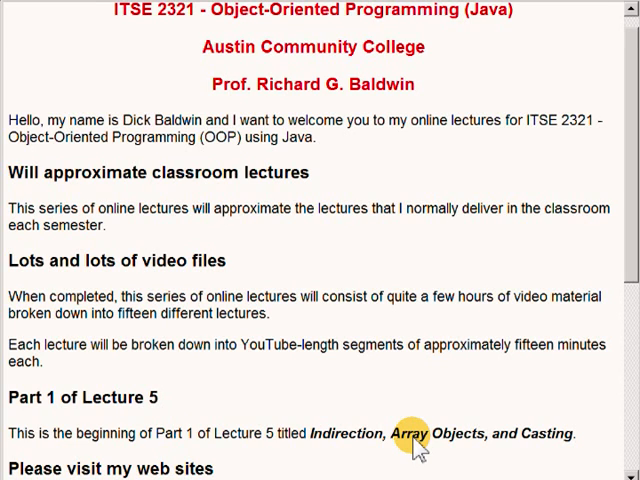
mouse_move(628, 256)
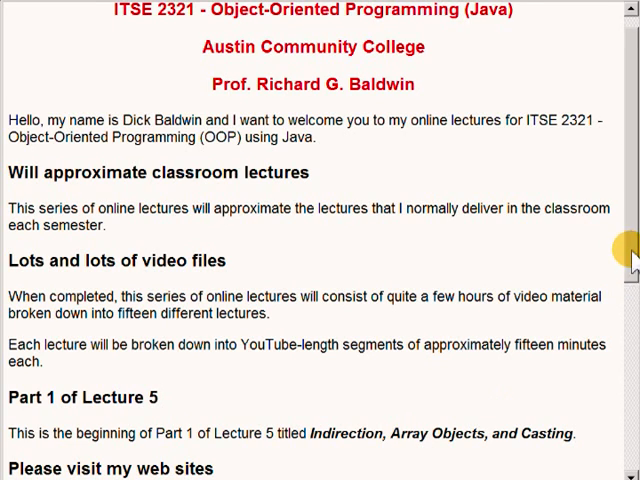
Step: Highlight the college web site address, then advance the left pane to the 'No graphics' slide
scroll(down, 3)
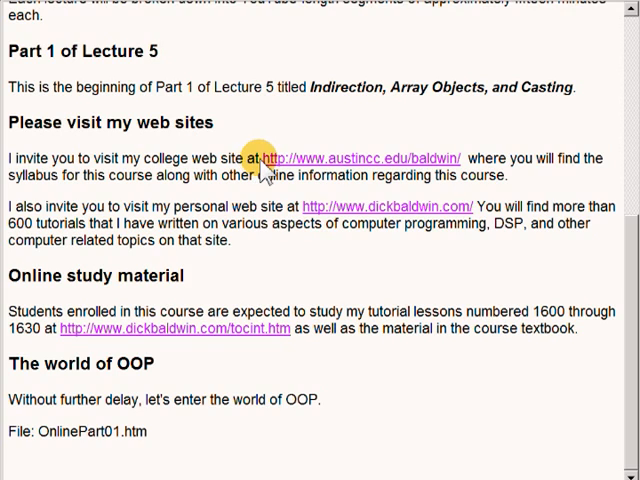
drag(262, 158, 424, 176)
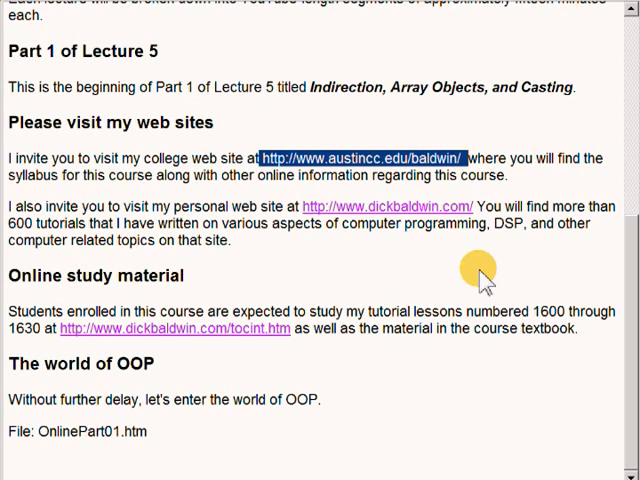
mouse_move(512, 436)
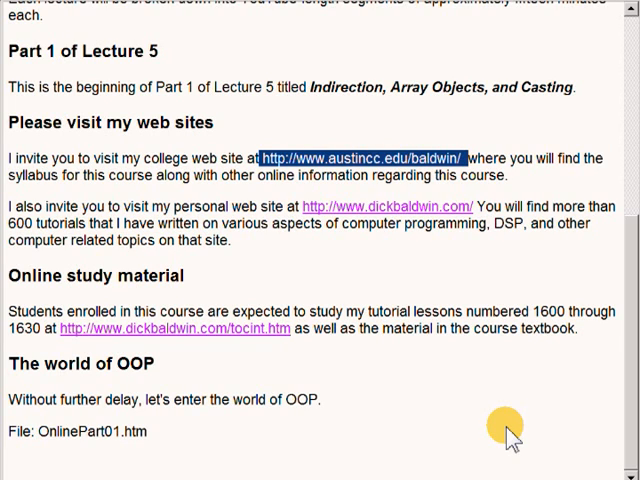
mouse_move(244, 284)
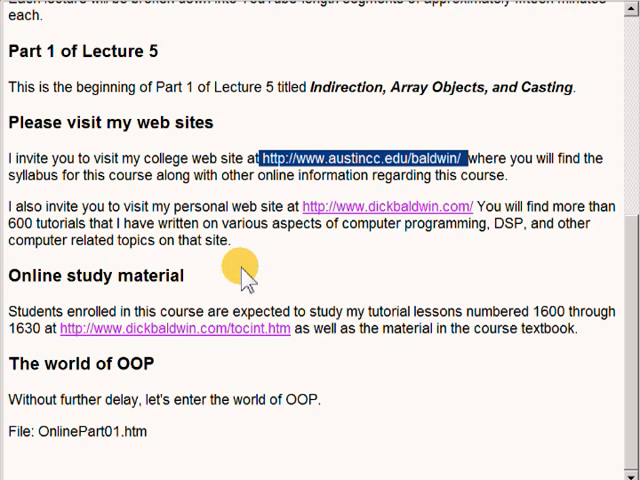
mouse_move(296, 210)
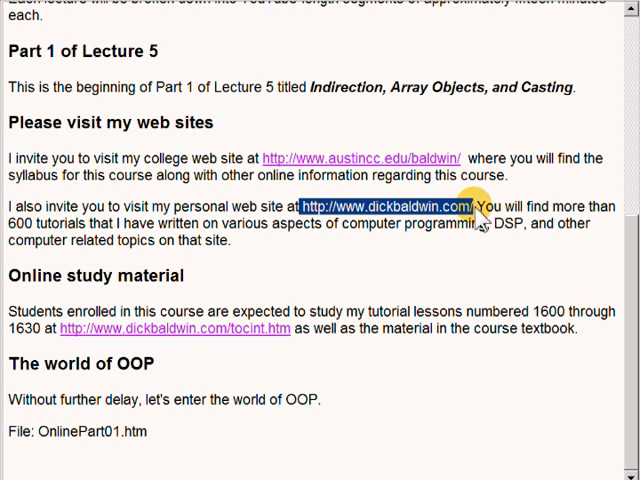
mouse_move(504, 390)
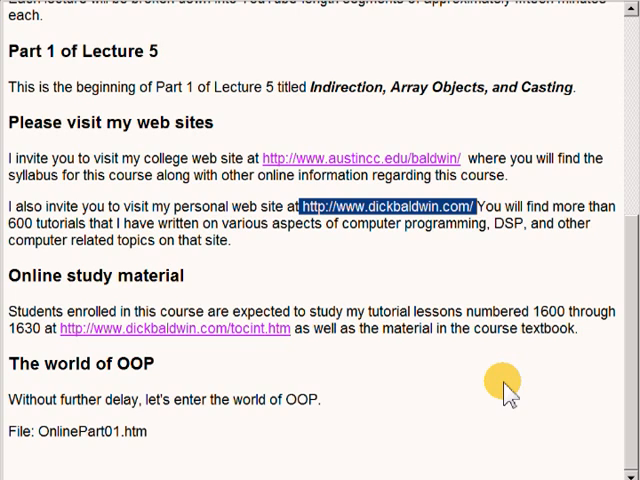
mouse_move(406, 404)
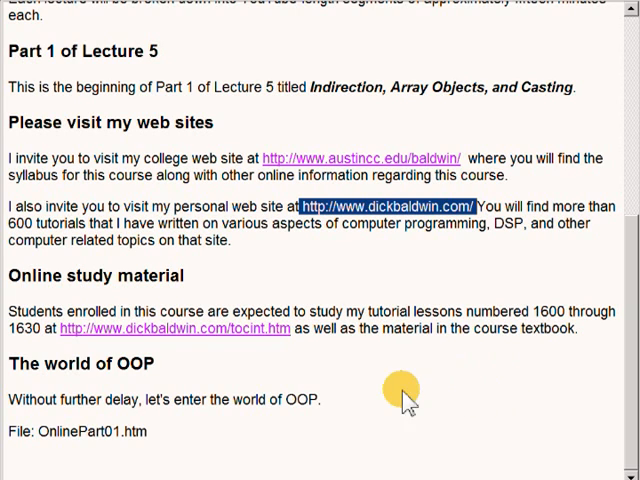
mouse_move(36, 344)
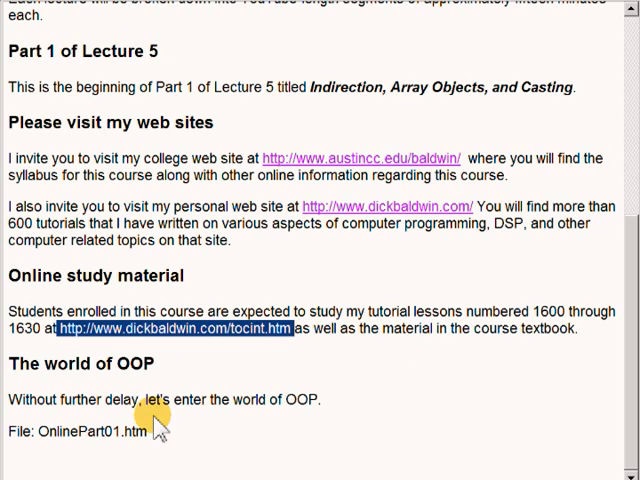
mouse_move(160, 430)
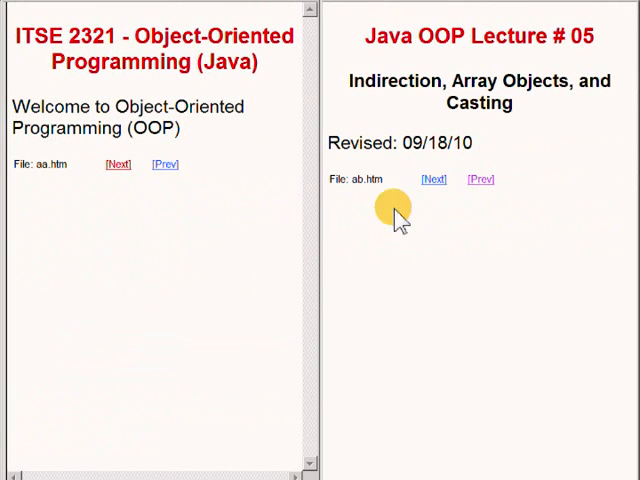
mouse_move(360, 110)
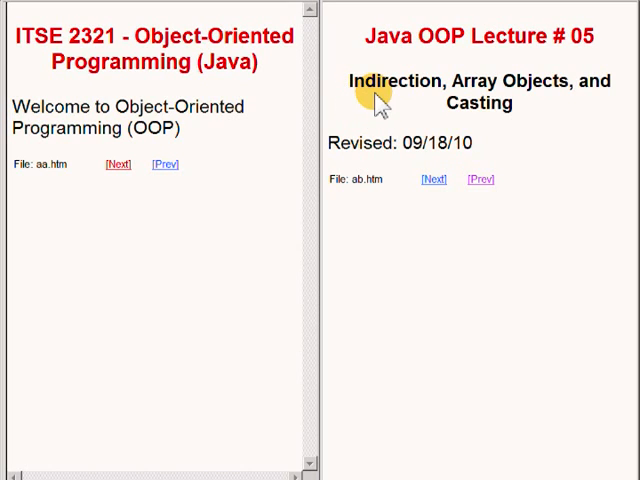
mouse_move(540, 96)
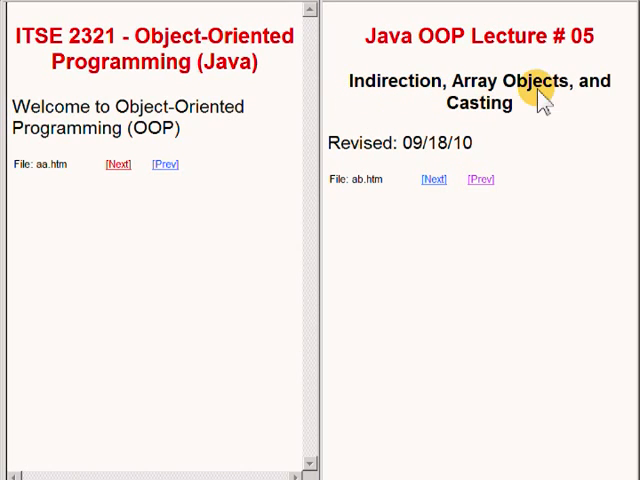
mouse_move(484, 126)
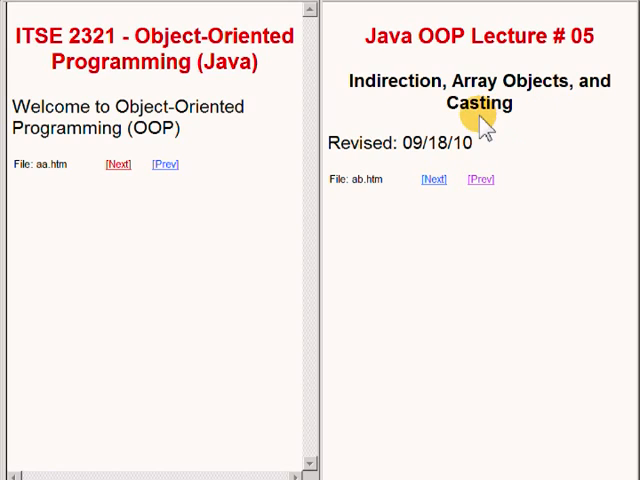
mouse_move(480, 120)
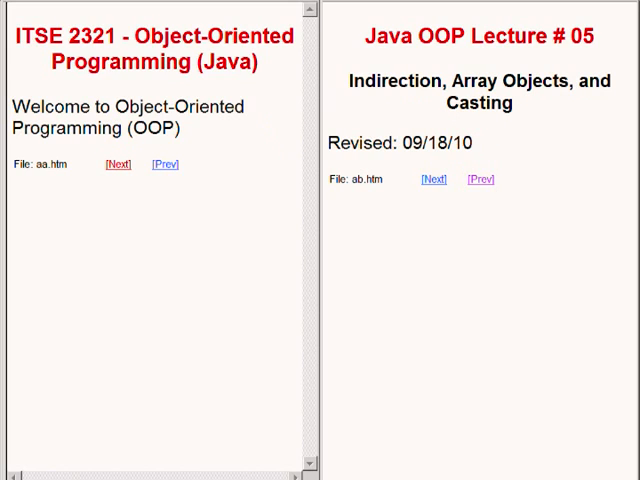
click(116, 164)
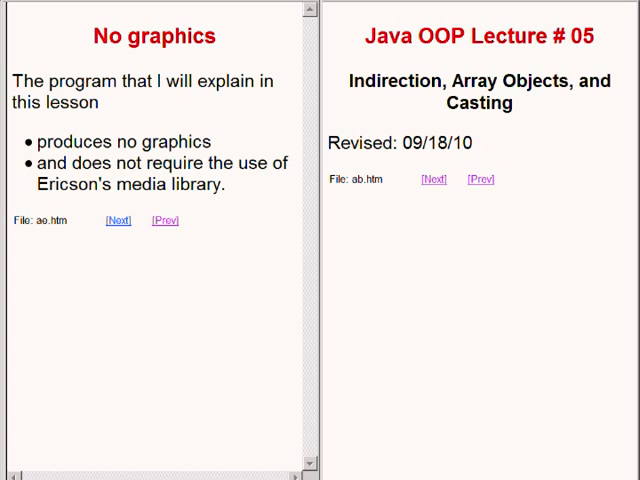
Step: Advance the left pane to the 'OOP concepts' slide using the Next link
click(116, 220)
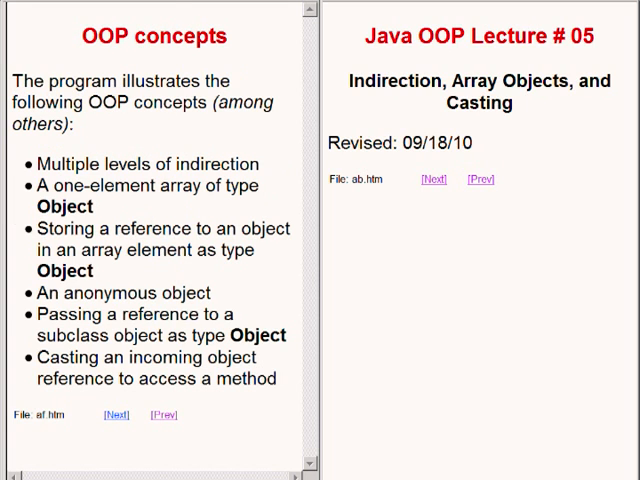
mouse_move(96, 148)
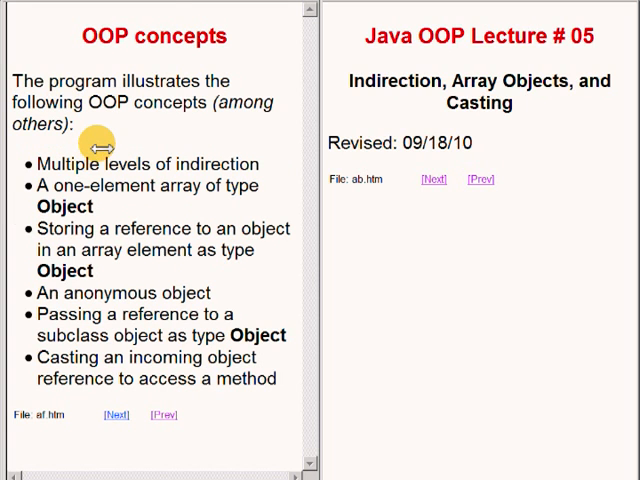
mouse_move(98, 144)
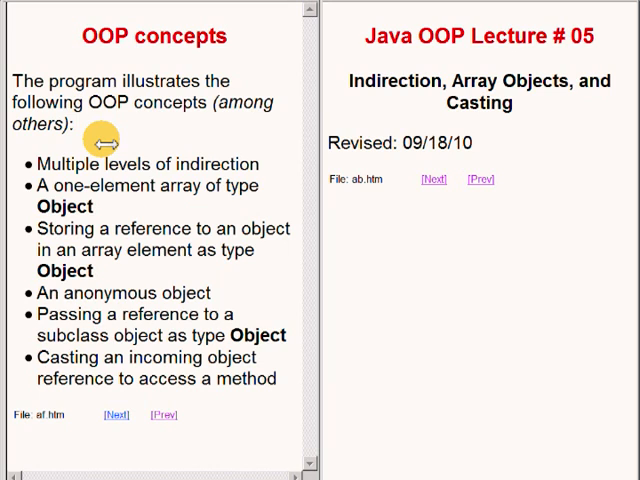
mouse_move(56, 180)
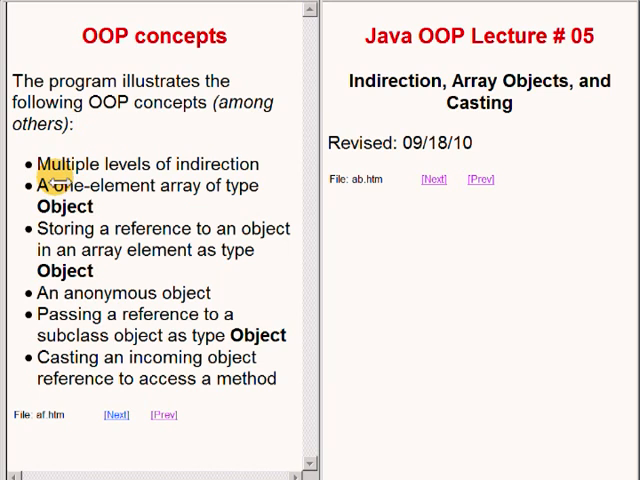
mouse_move(256, 184)
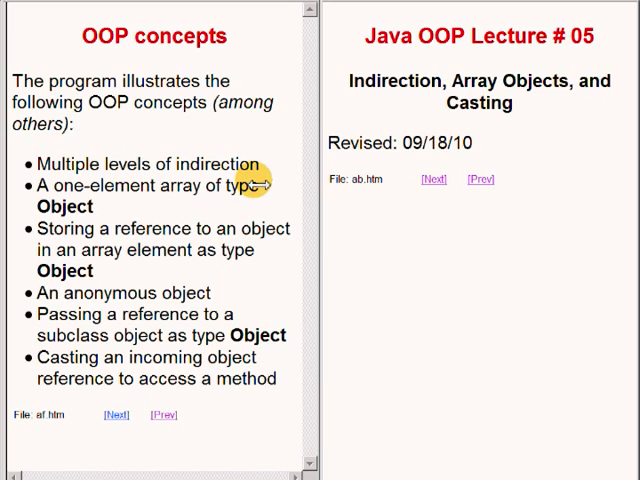
mouse_move(36, 208)
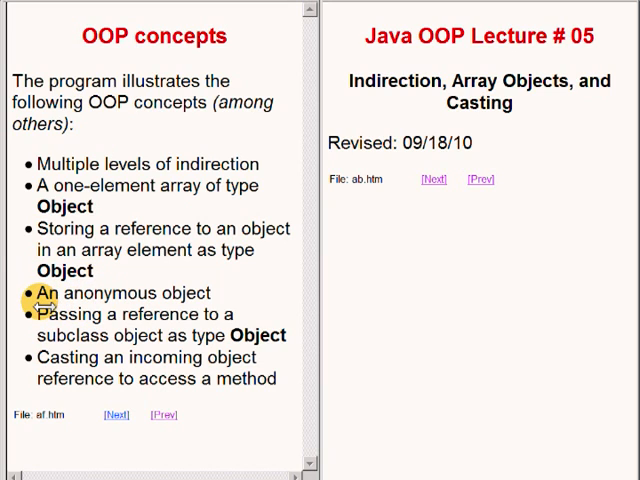
mouse_move(130, 314)
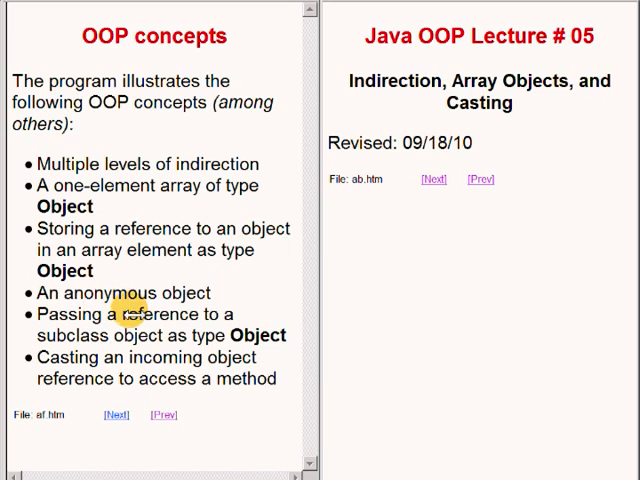
mouse_move(44, 344)
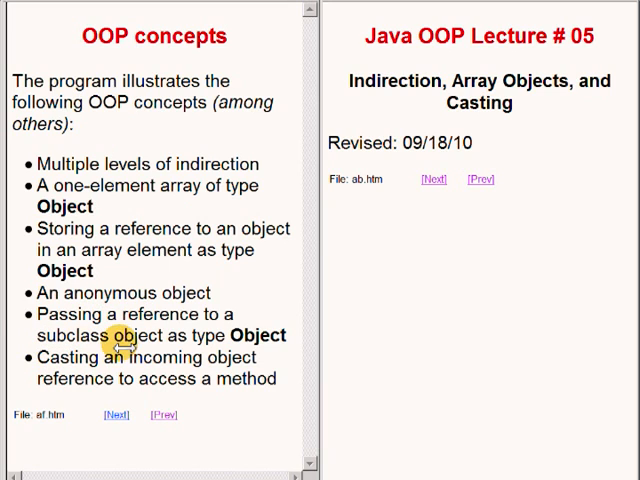
mouse_move(104, 384)
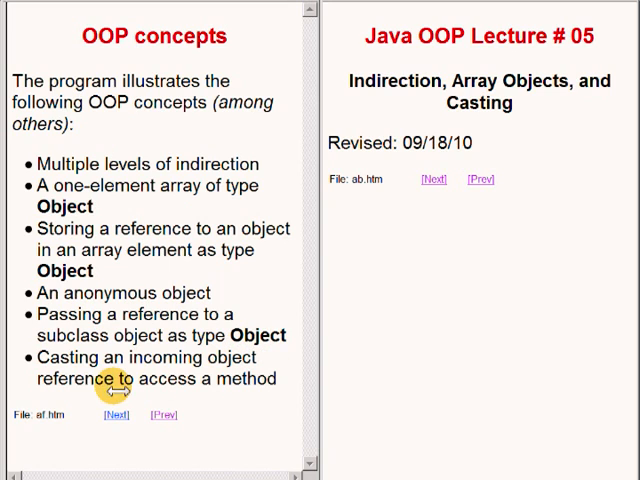
mouse_move(40, 370)
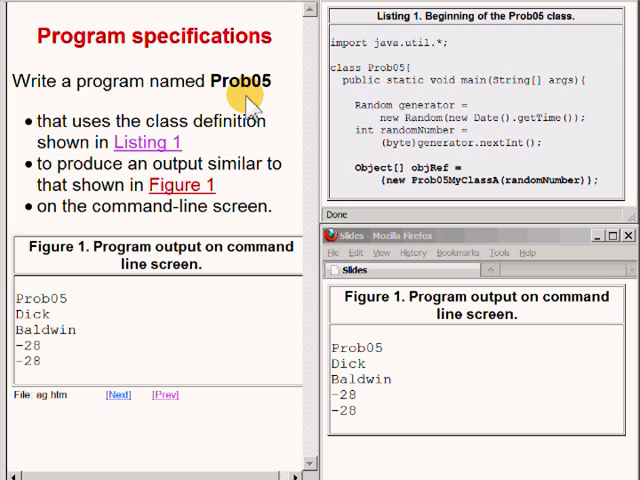
mouse_move(436, 150)
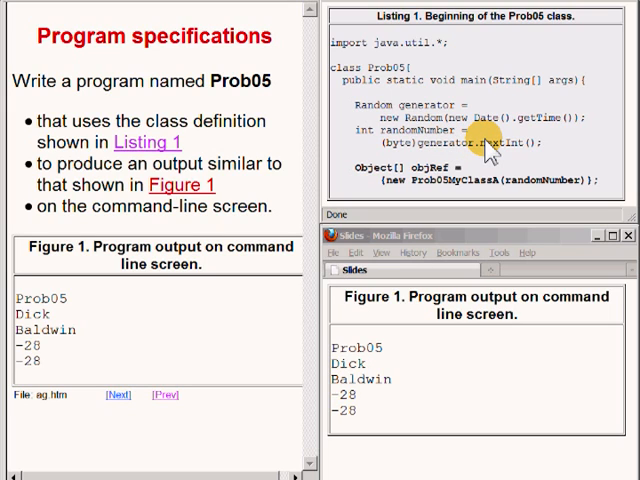
mouse_move(484, 164)
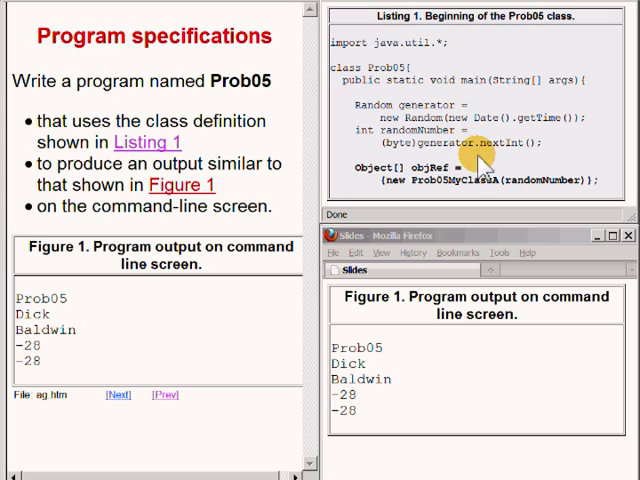
mouse_move(448, 378)
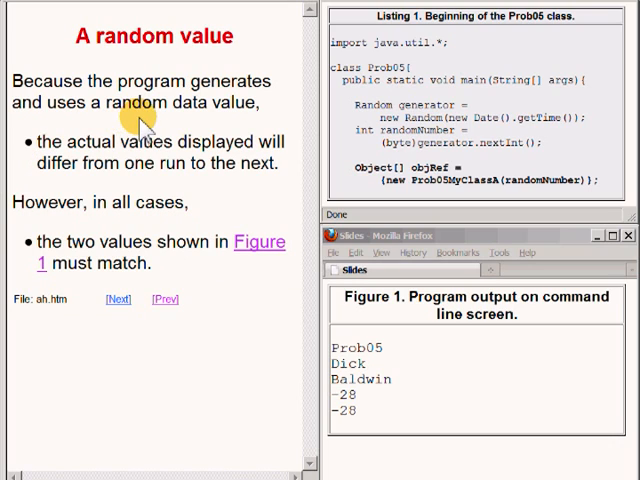
mouse_move(178, 126)
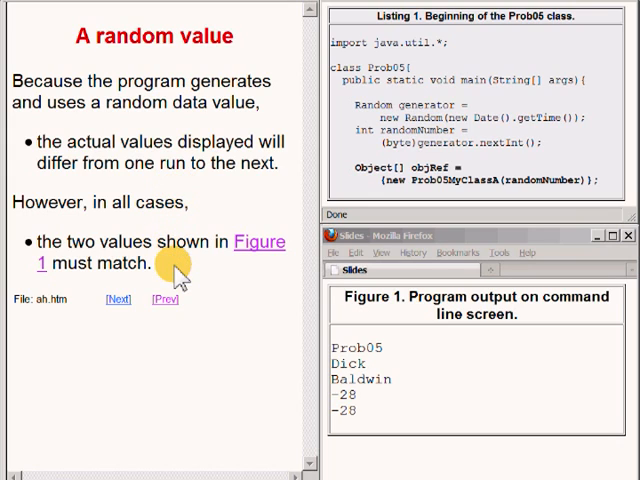
mouse_move(380, 430)
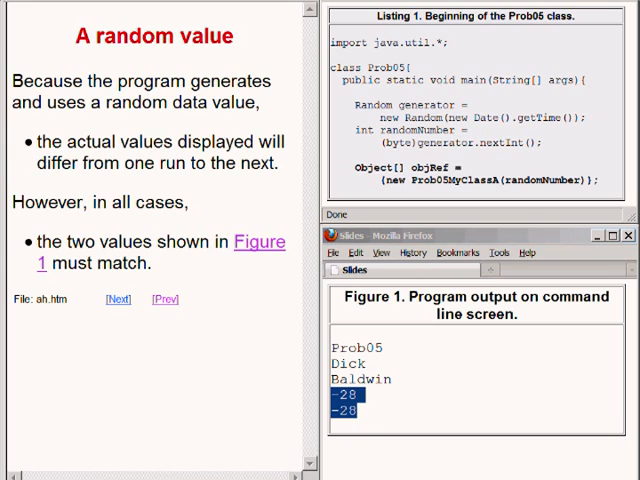
Step: Advance the left pane to the 'New classes' slide
click(116, 300)
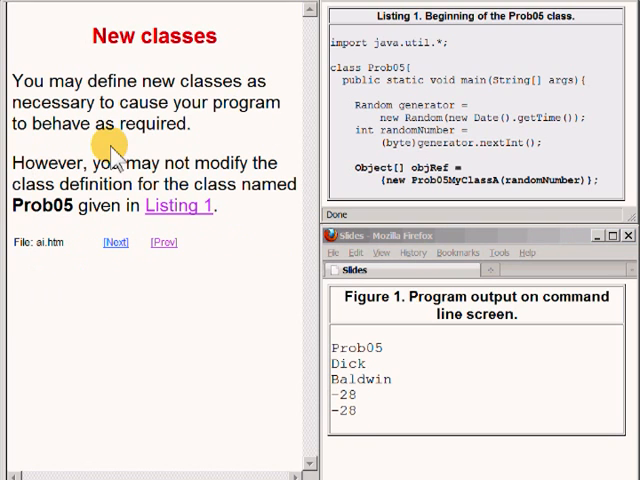
mouse_move(200, 150)
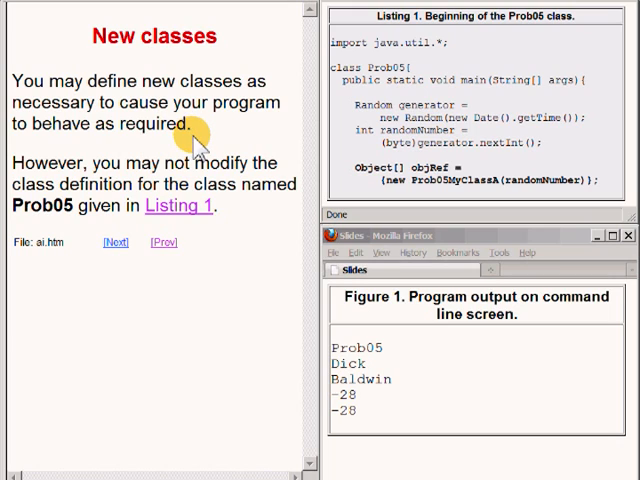
mouse_move(218, 224)
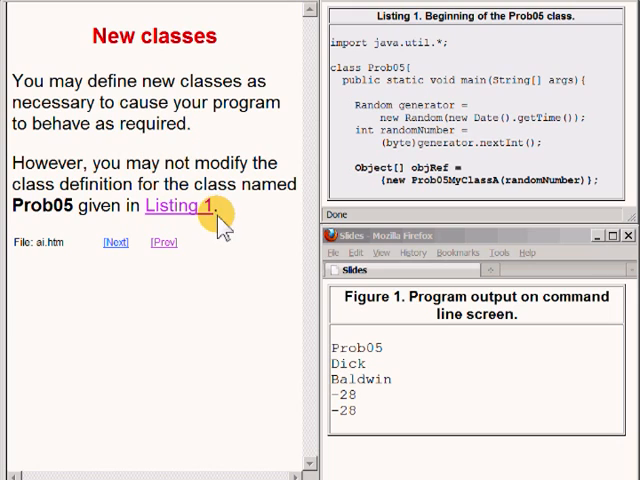
mouse_move(230, 220)
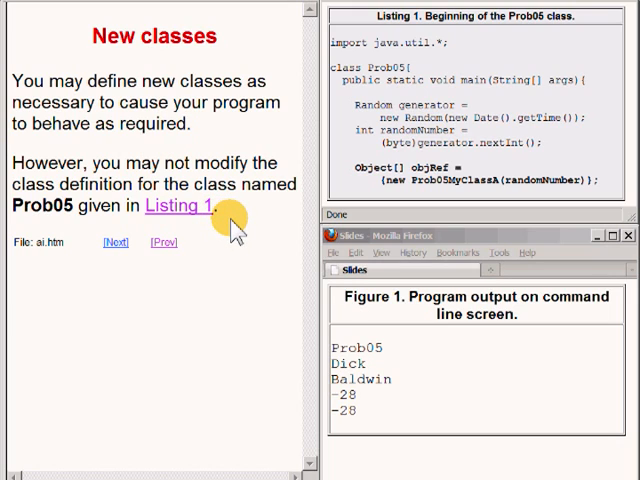
mouse_move(452, 164)
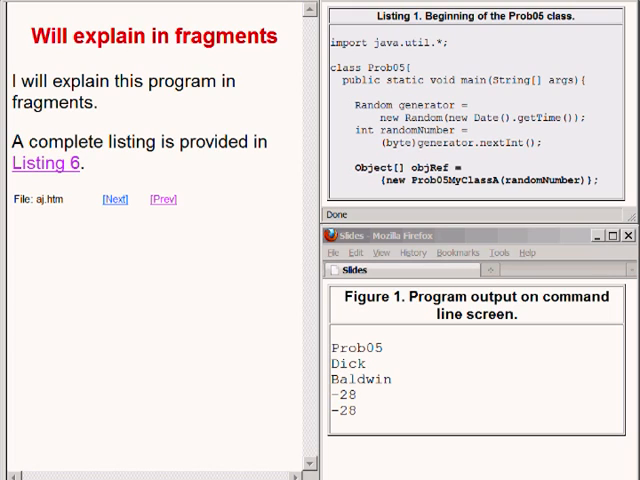
Step: Advance the left pane to 'The driver class named Prob05' slide
click(112, 200)
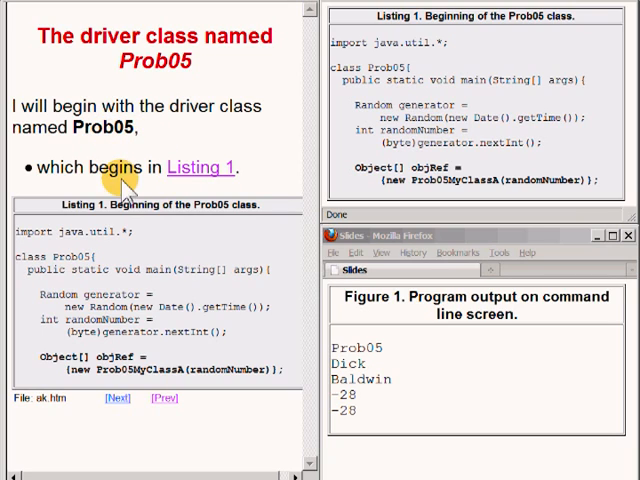
mouse_move(480, 178)
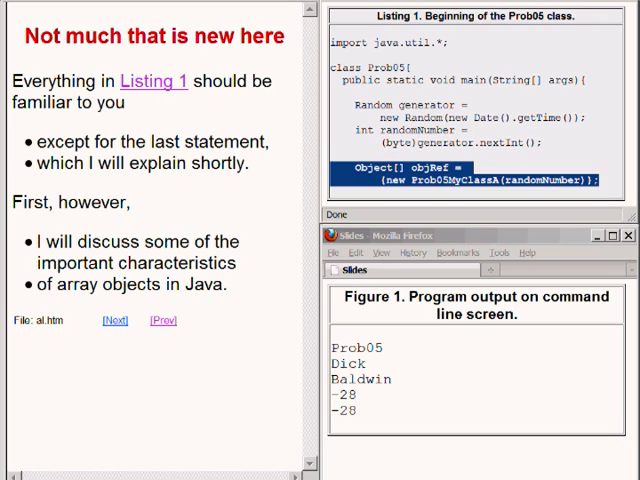
mouse_move(472, 28)
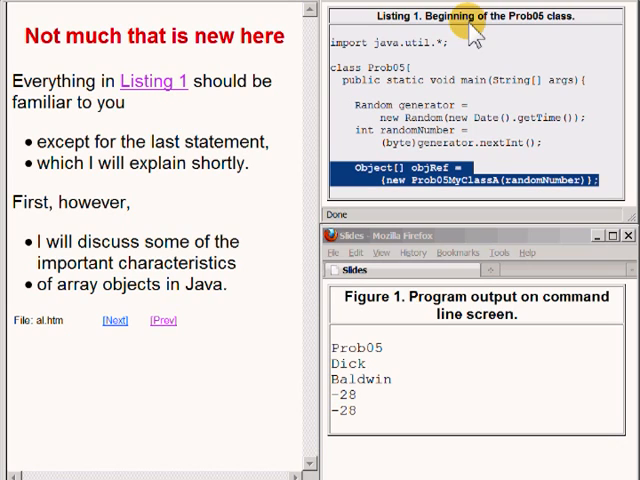
mouse_move(444, 200)
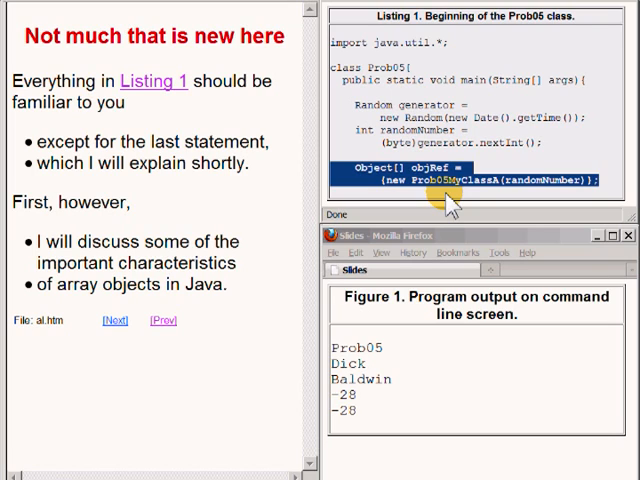
mouse_move(150, 290)
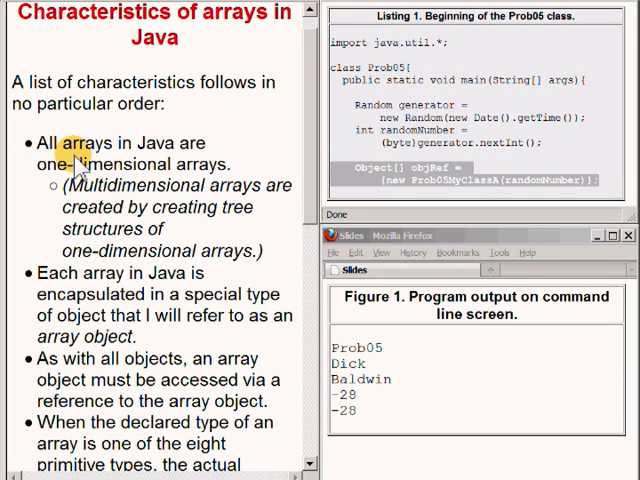
mouse_move(44, 180)
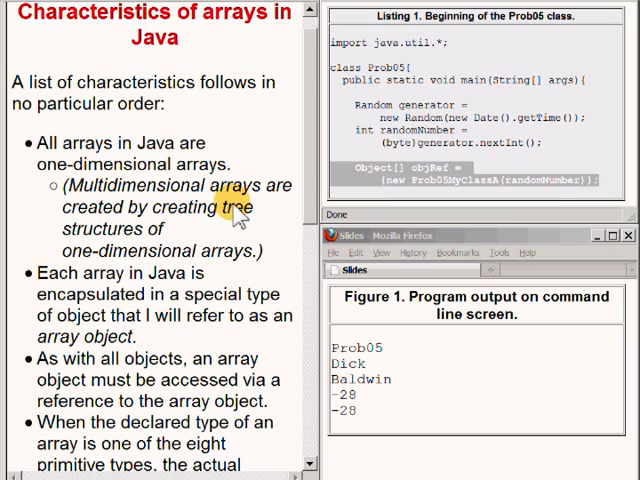
mouse_move(164, 236)
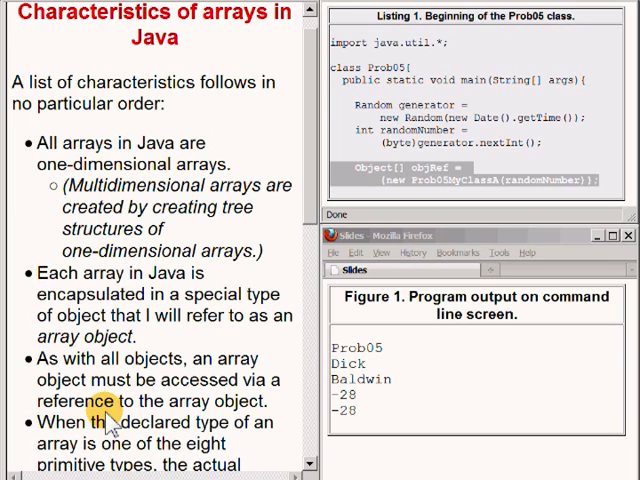
mouse_move(320, 200)
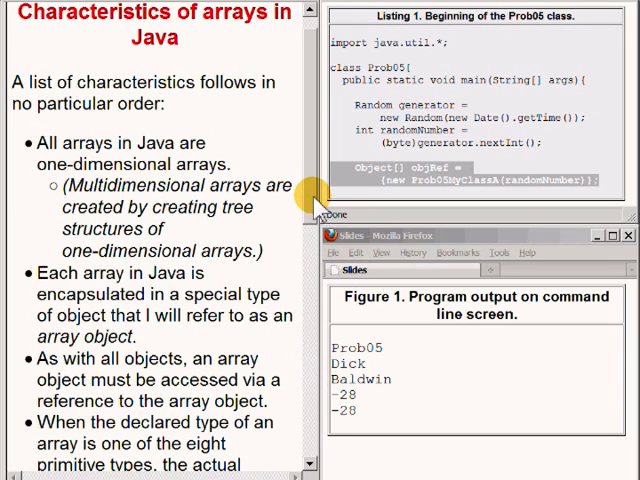
Step: Scroll the arrays slide down to the bullet that an array may hold none, one, or more elements
scroll(down, 3)
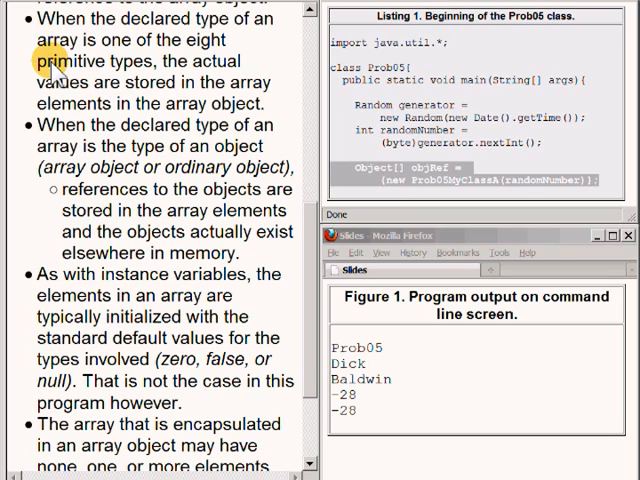
mouse_move(60, 80)
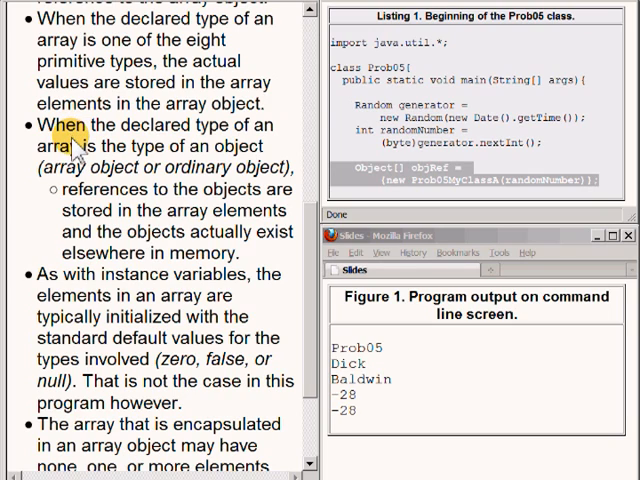
mouse_move(90, 196)
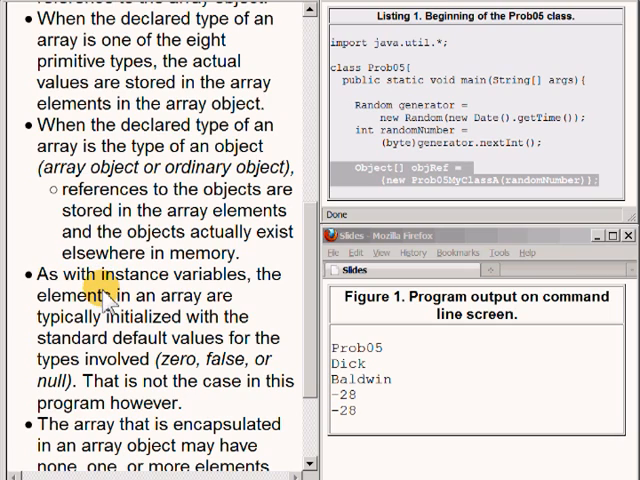
mouse_move(112, 332)
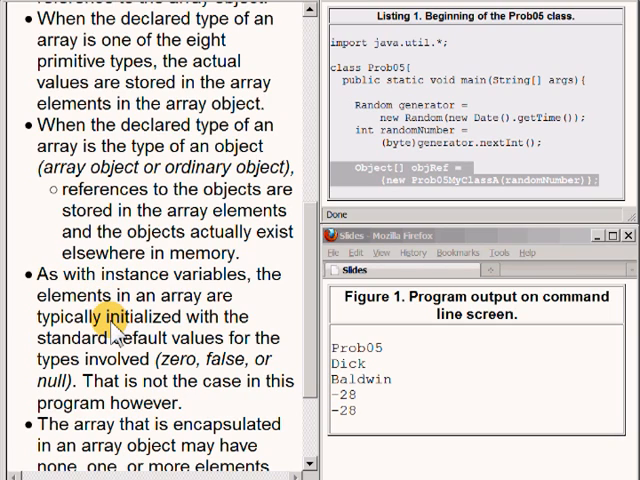
mouse_move(112, 340)
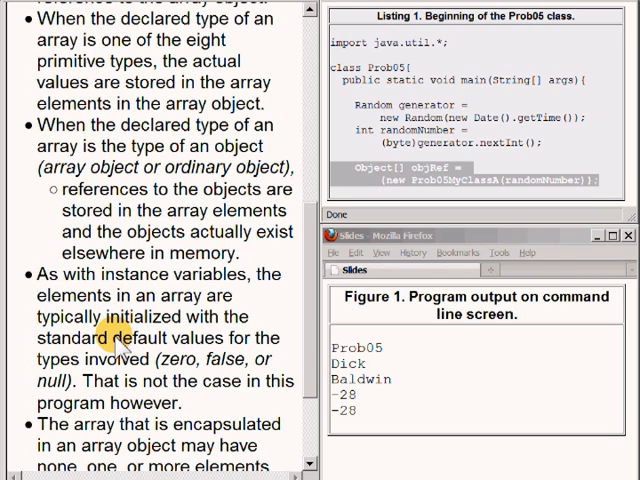
mouse_move(124, 370)
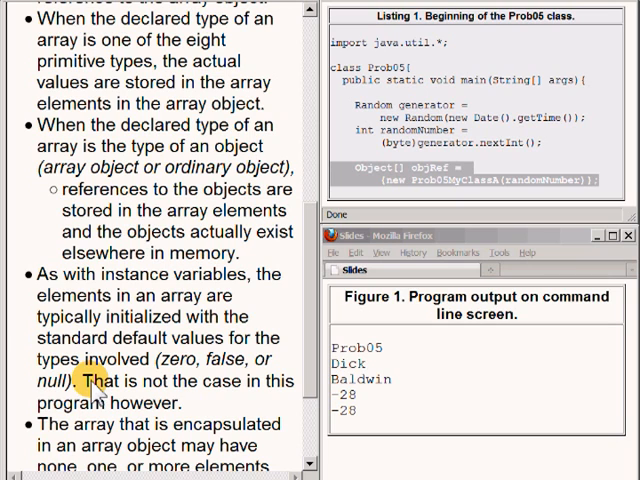
mouse_move(320, 318)
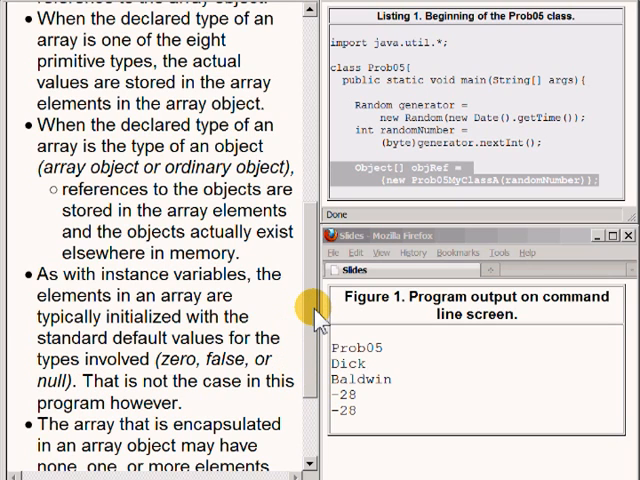
scroll(down, 3)
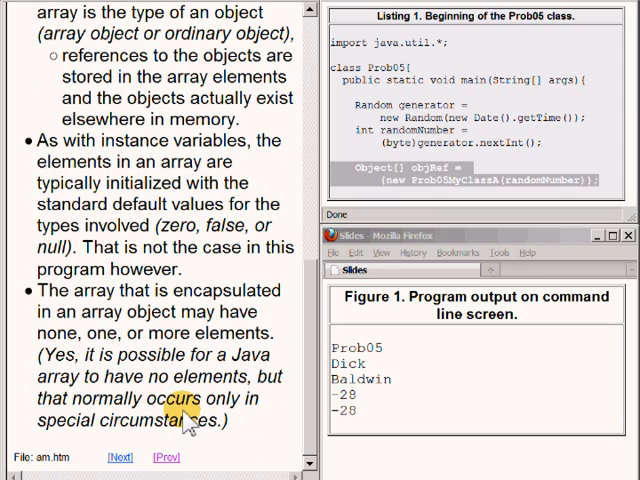
mouse_move(116, 304)
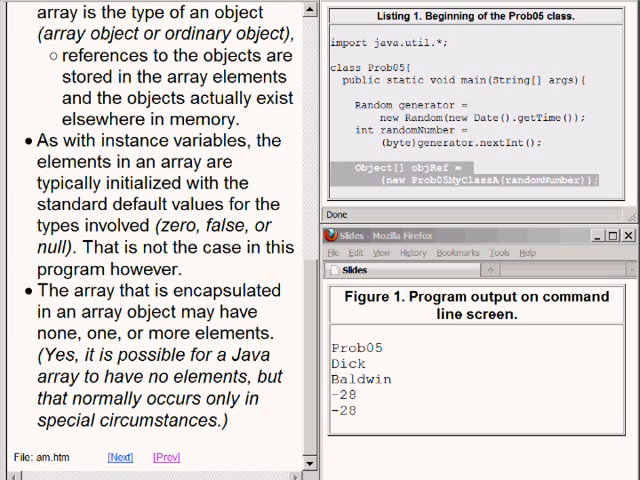
Step: Advance to the question slide about determining an array's element count
click(120, 456)
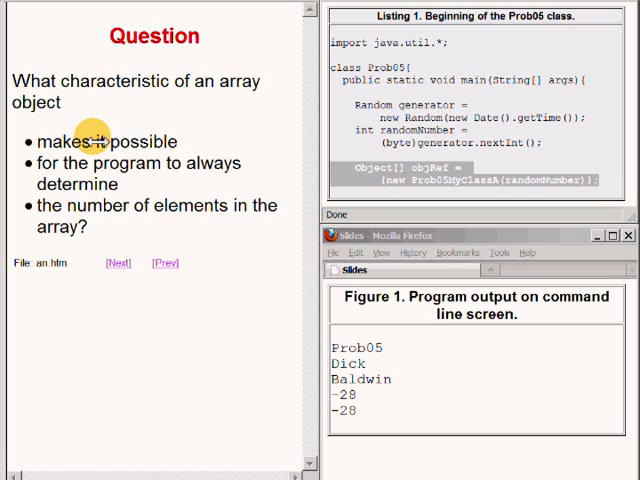
mouse_move(60, 96)
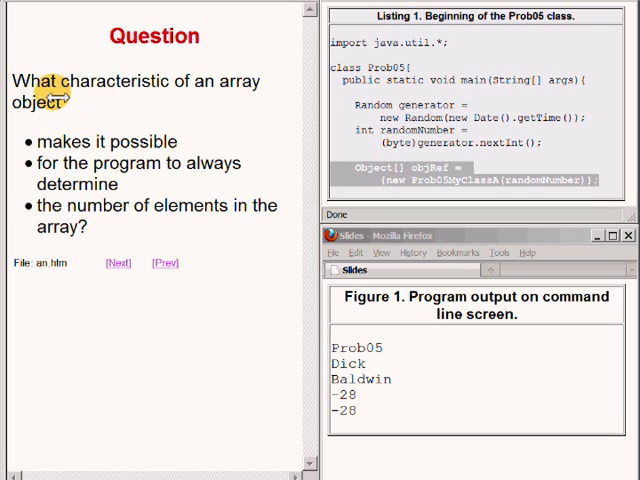
mouse_move(216, 104)
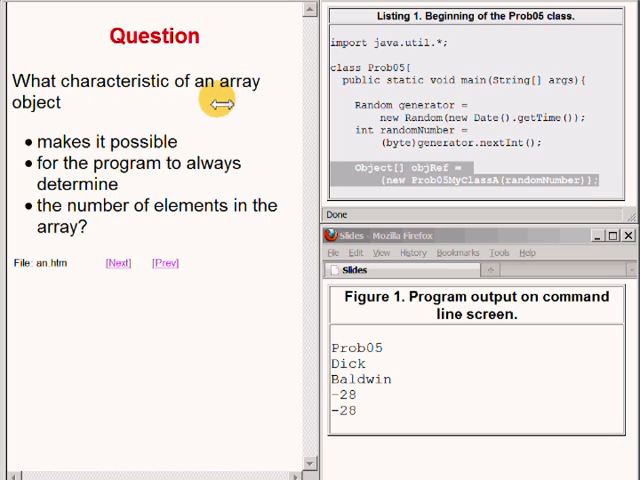
mouse_move(48, 168)
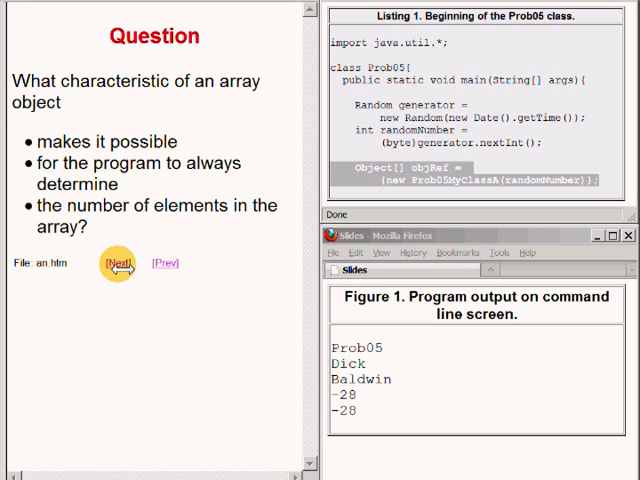
Step: Advance to 'The length property of an array' slide
click(116, 264)
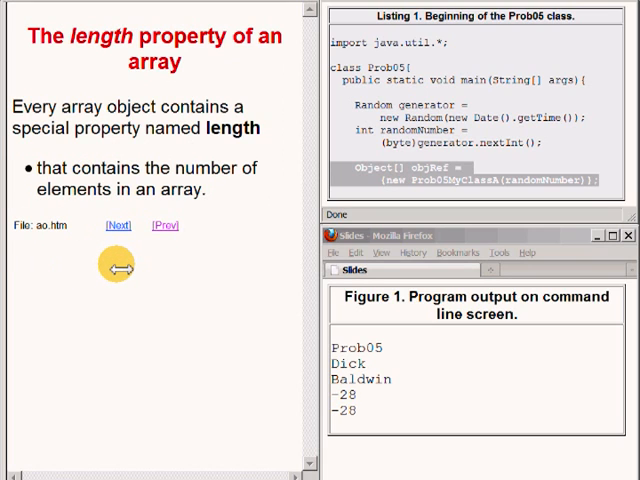
mouse_move(30, 110)
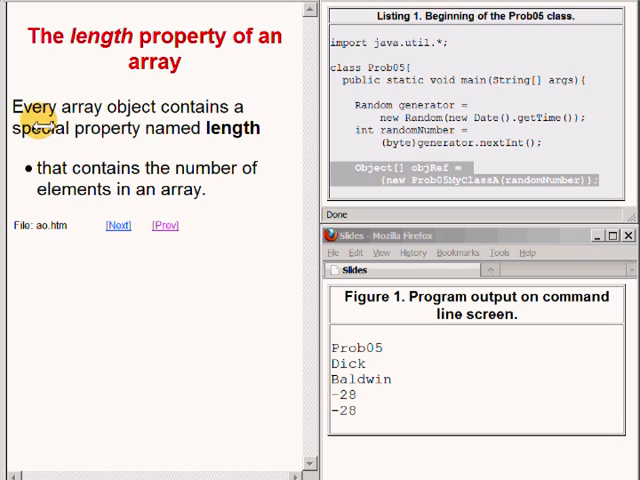
mouse_move(240, 128)
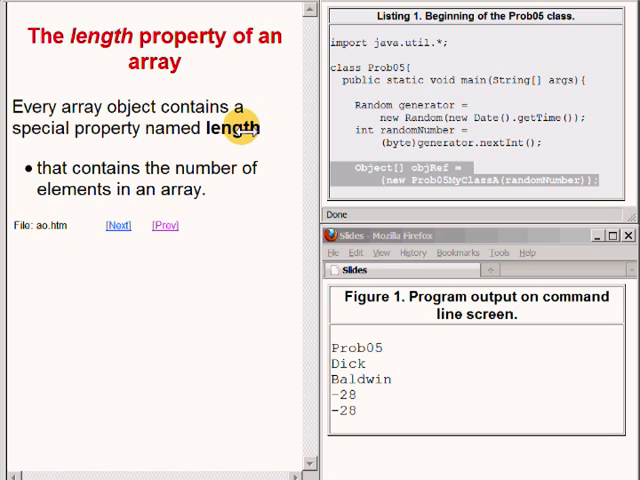
double_click(232, 128)
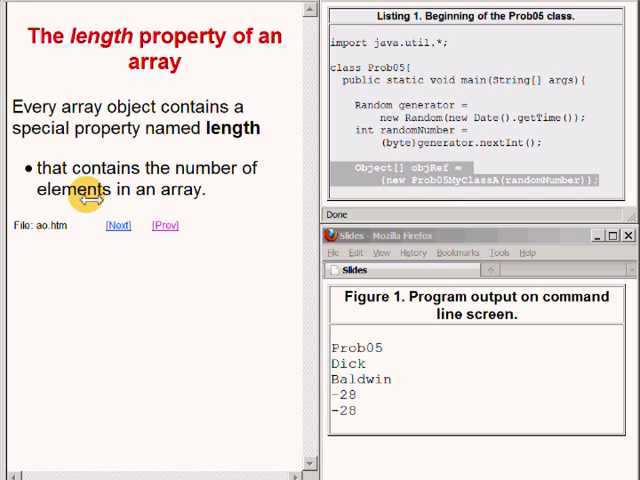
Step: Advance to 'The length property of an array (cont'd)' slide
click(116, 224)
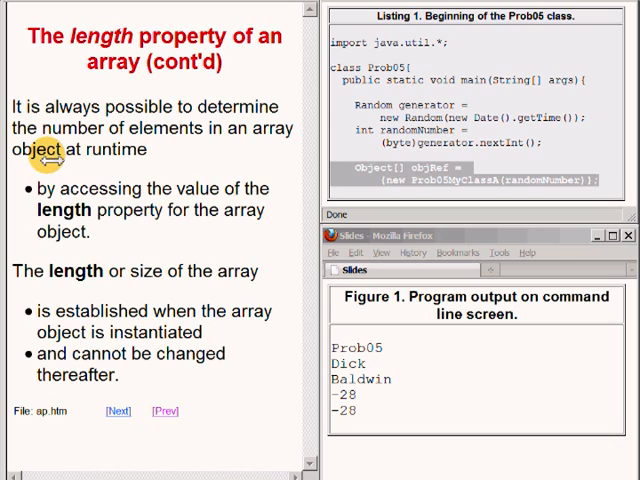
mouse_move(52, 194)
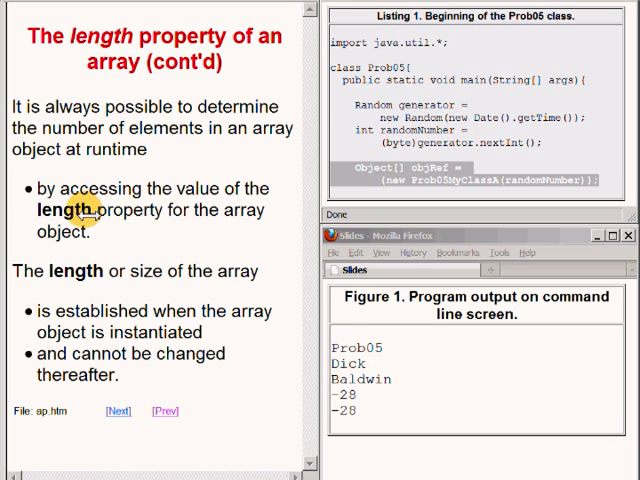
mouse_move(68, 232)
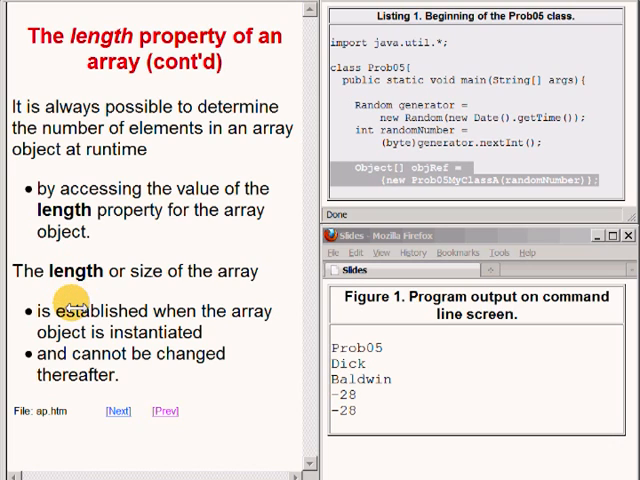
mouse_move(64, 340)
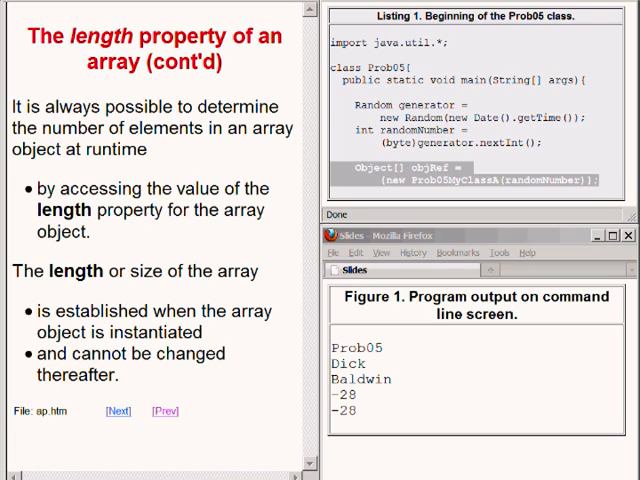
Step: Advance to the question slide about the special syntax in Listing 1's last statement
click(116, 410)
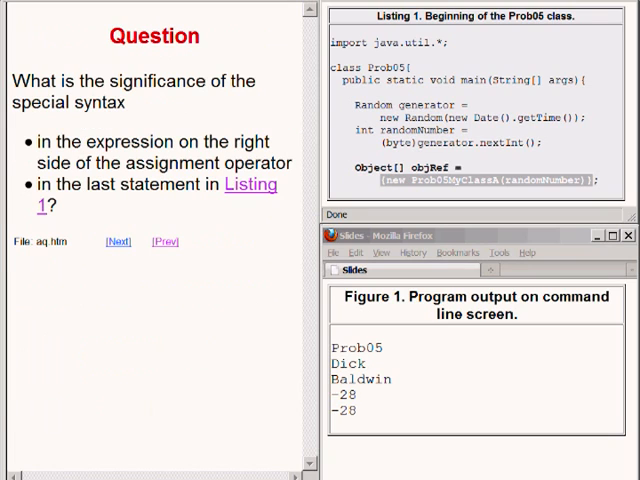
mouse_move(252, 222)
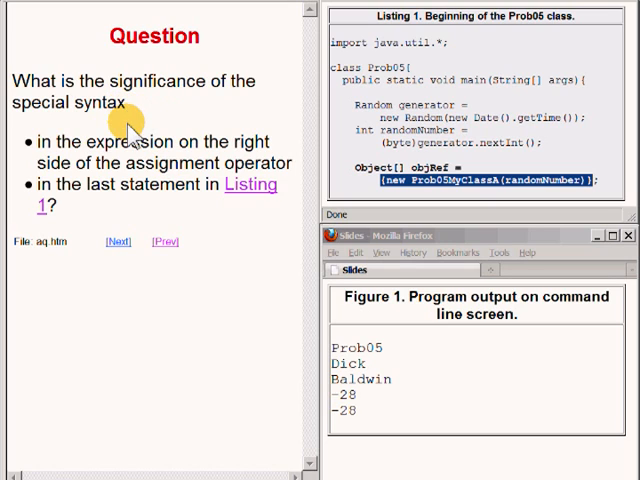
mouse_move(200, 196)
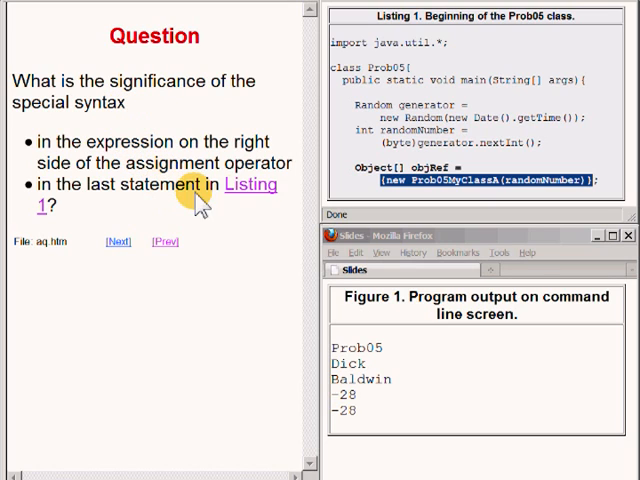
mouse_move(444, 210)
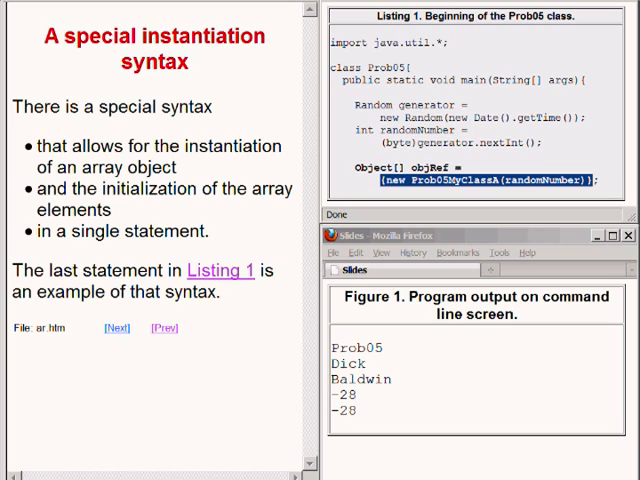
mouse_move(470, 156)
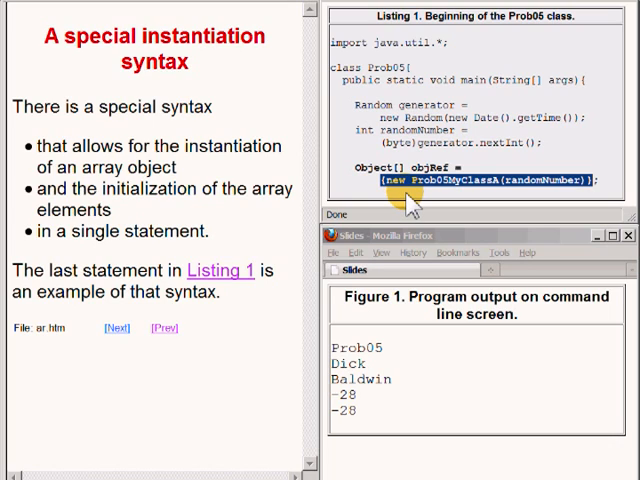
mouse_move(400, 204)
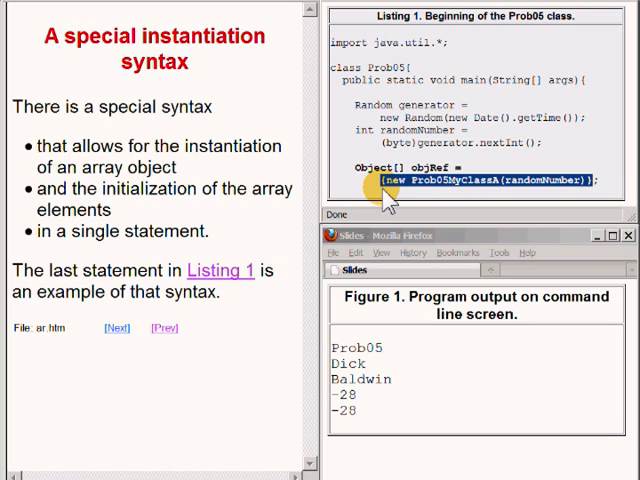
mouse_move(444, 210)
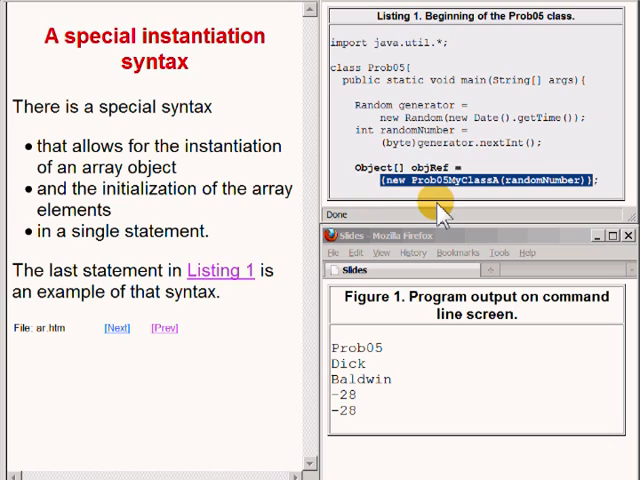
mouse_move(596, 200)
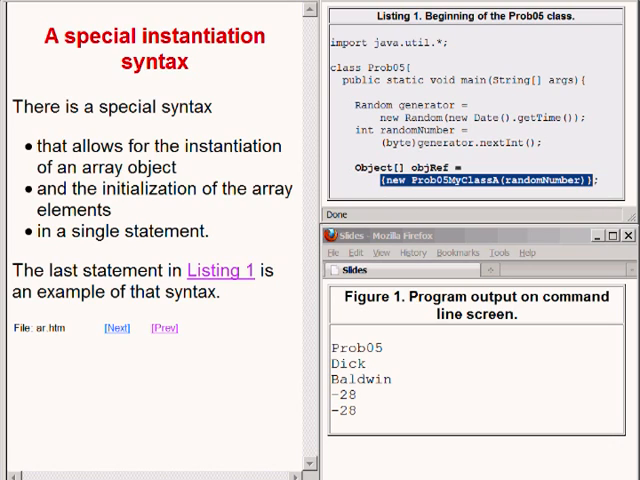
mouse_move(304, 230)
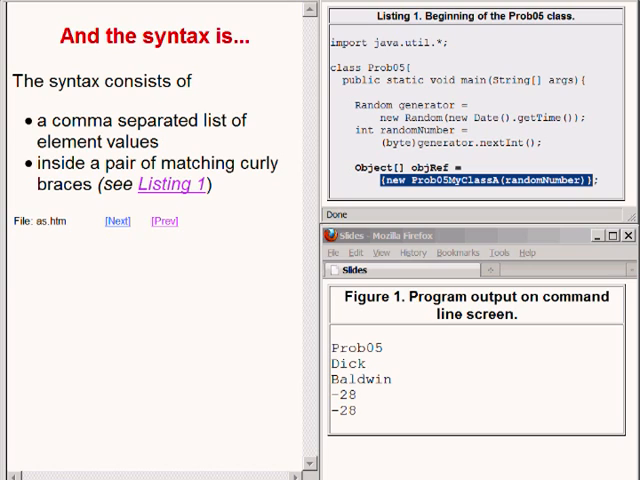
Step: Advance through the 'when the syntax is used' slide to the 'This special syntax...' slide
click(116, 220)
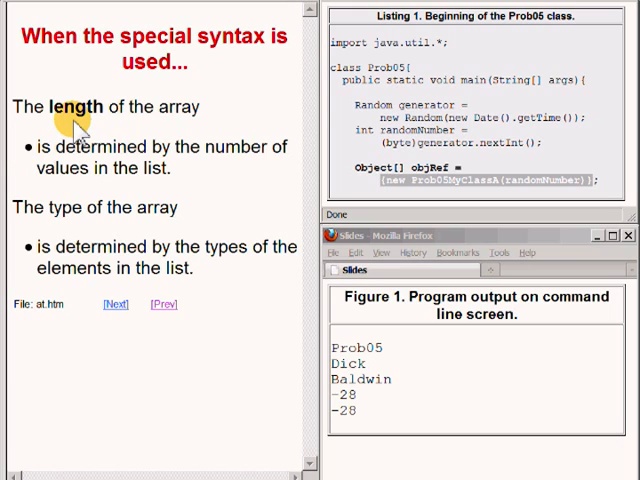
mouse_move(70, 168)
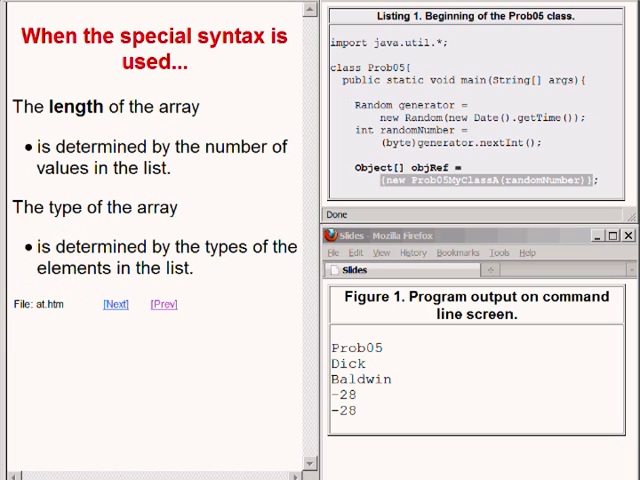
click(114, 304)
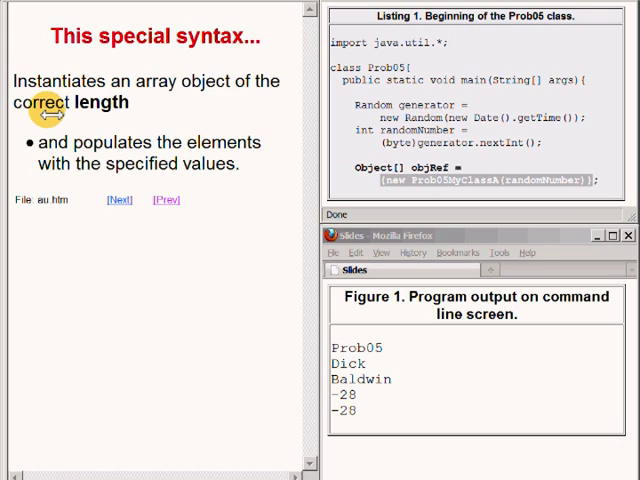
mouse_move(42, 142)
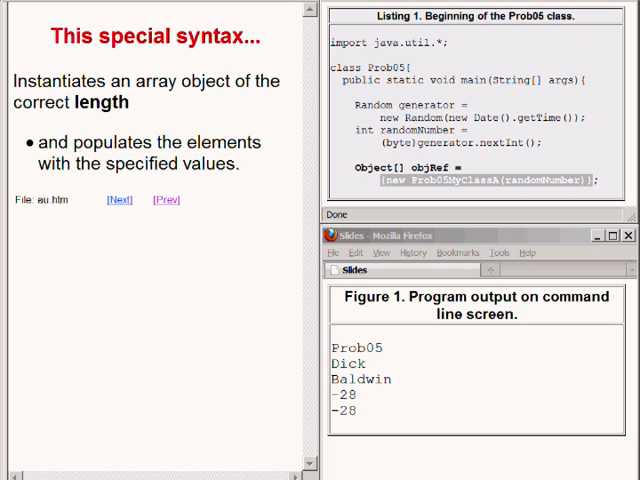
Step: Advance past 'A reference is returned' to the 'Assignment compatibility is required' slide
click(116, 200)
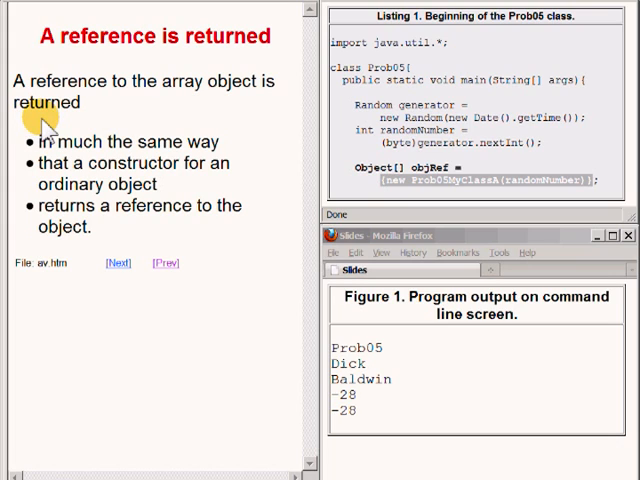
mouse_move(50, 160)
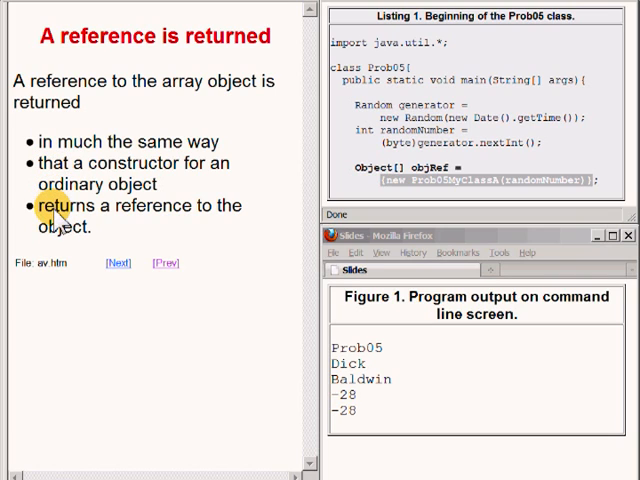
mouse_move(62, 264)
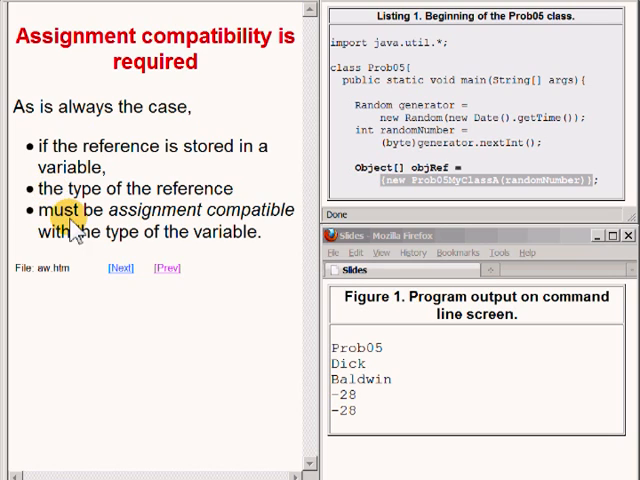
double_click(152, 208)
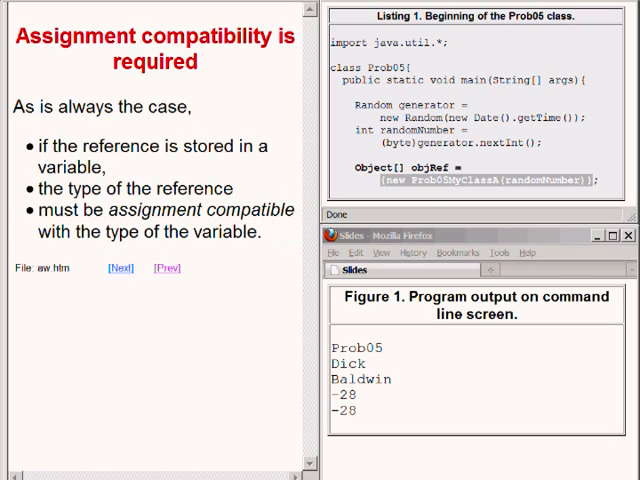
Step: Advance to the 'What does assignment compatible mean?' slide suggesting a Google search
click(120, 268)
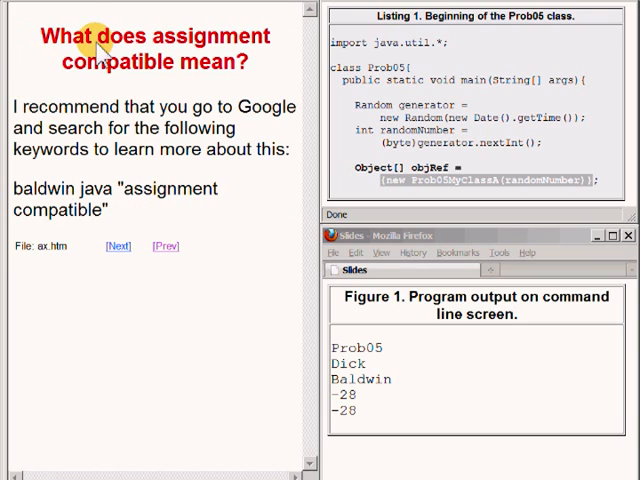
mouse_move(164, 84)
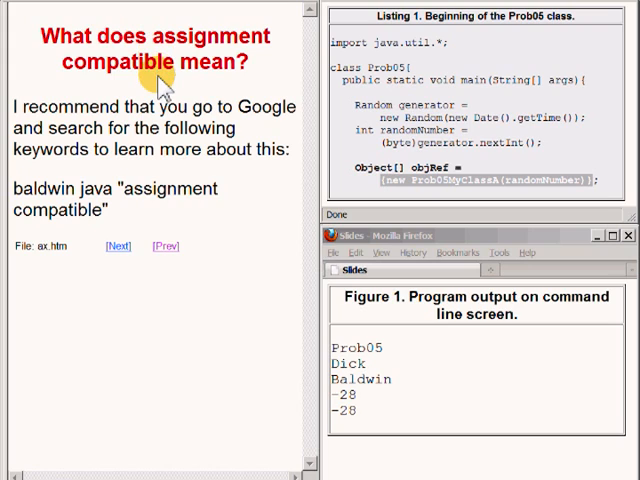
mouse_move(144, 190)
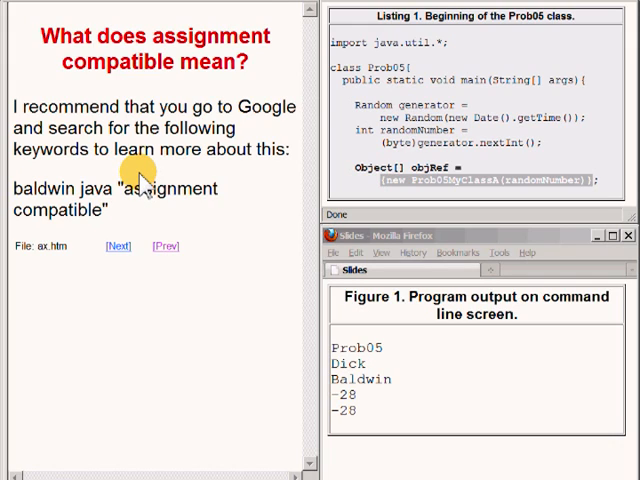
mouse_move(136, 196)
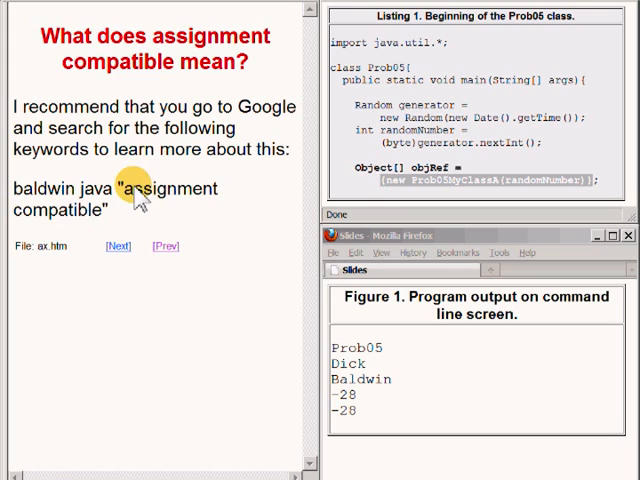
mouse_move(42, 206)
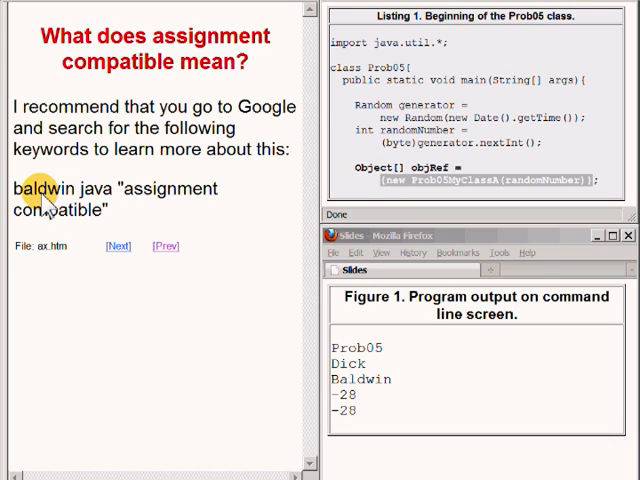
mouse_move(128, 196)
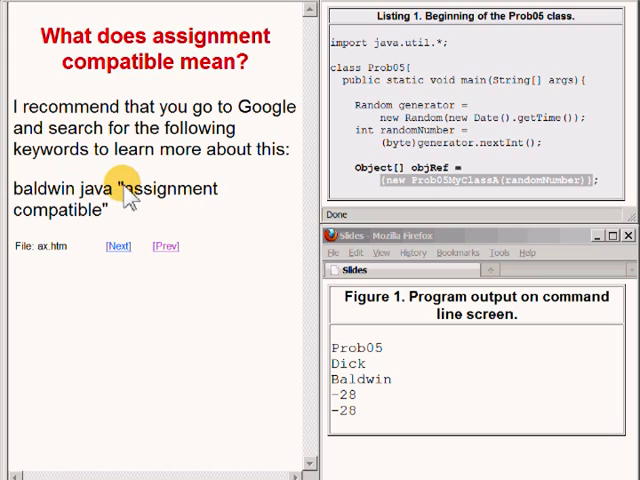
mouse_move(68, 226)
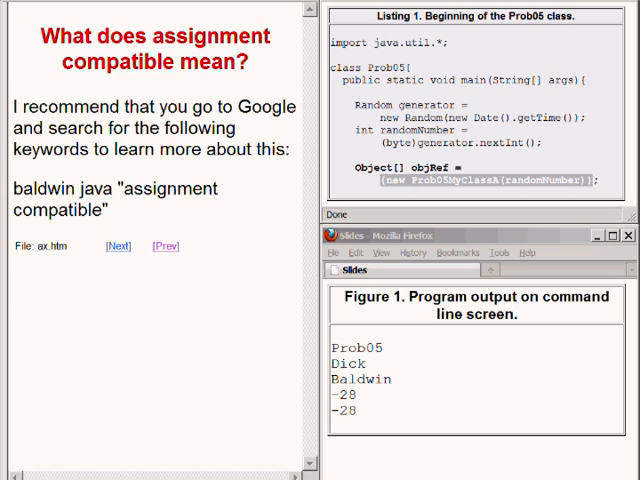
Step: Advance to the Question slide on the length property of Listing 1's last array
click(116, 246)
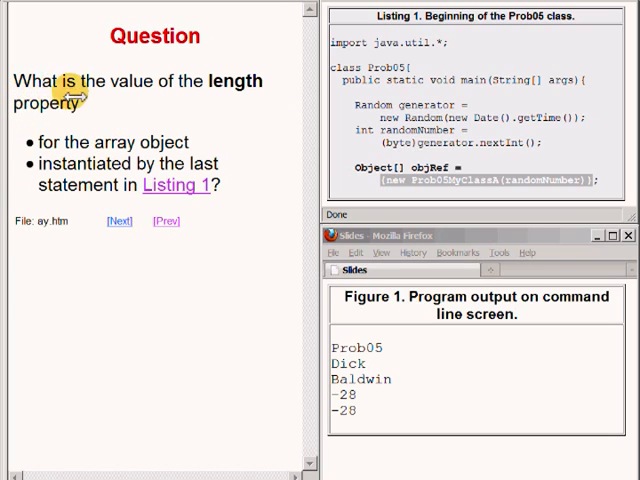
mouse_move(230, 108)
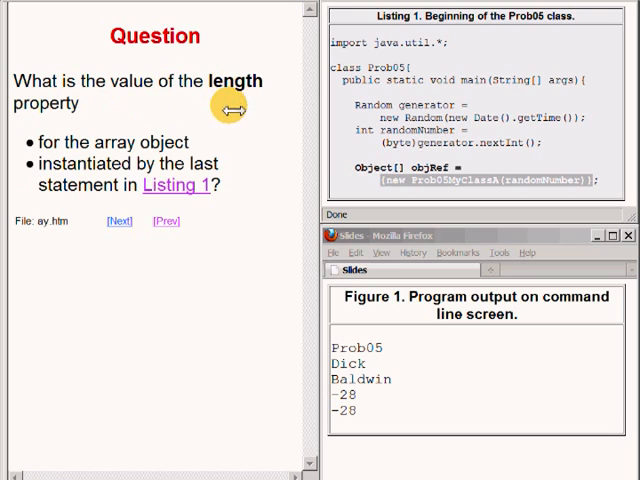
mouse_move(48, 150)
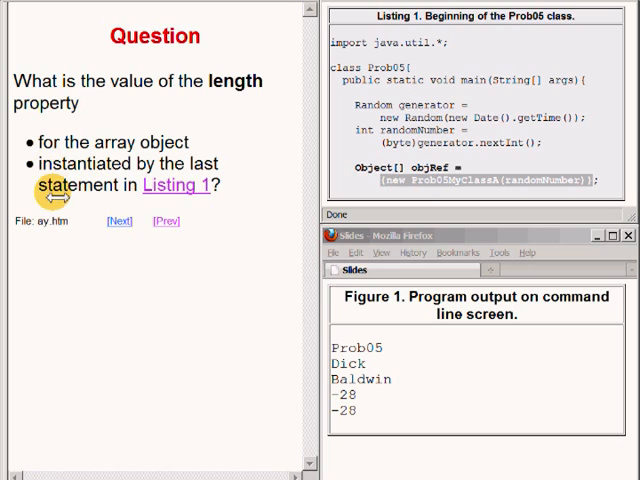
mouse_move(60, 208)
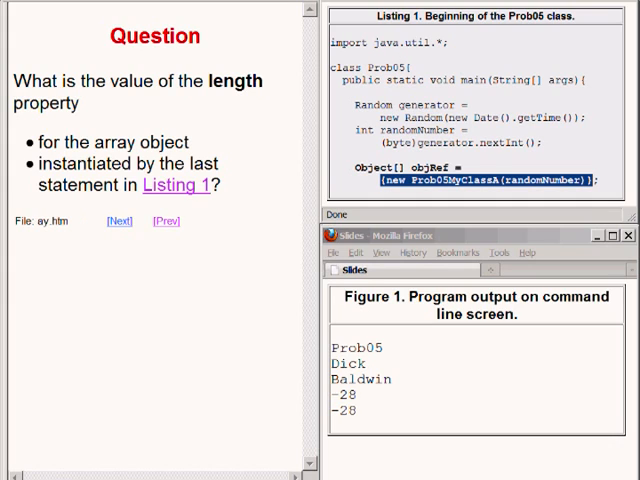
Step: Advance to the 'A one-element array' slide about the Prob05MyClassA array
click(118, 220)
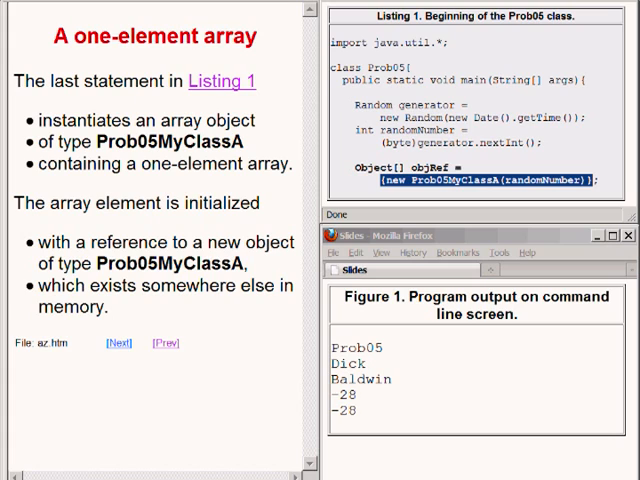
mouse_move(116, 196)
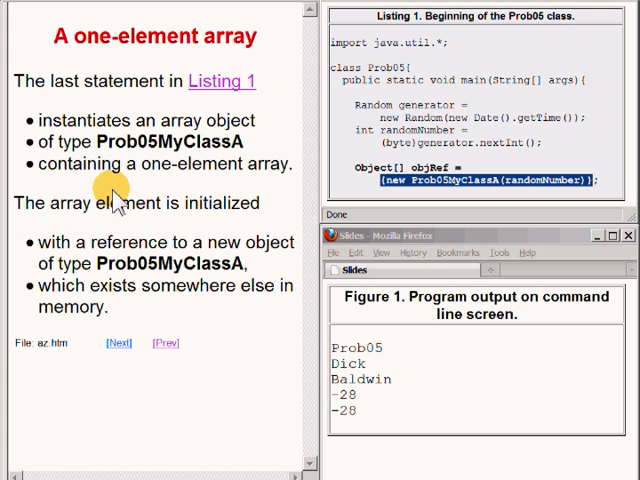
mouse_move(60, 140)
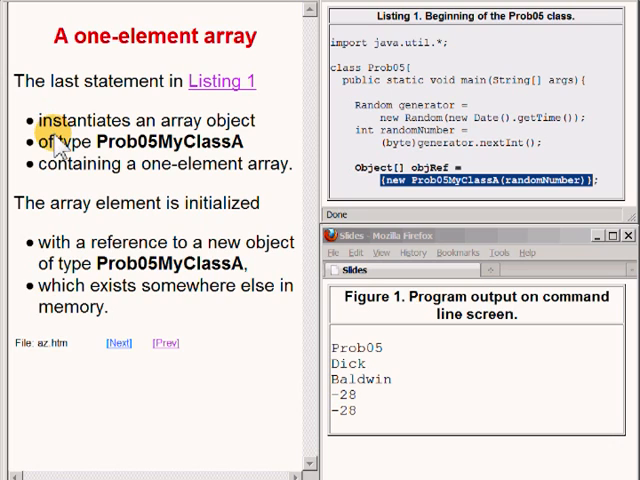
mouse_move(104, 148)
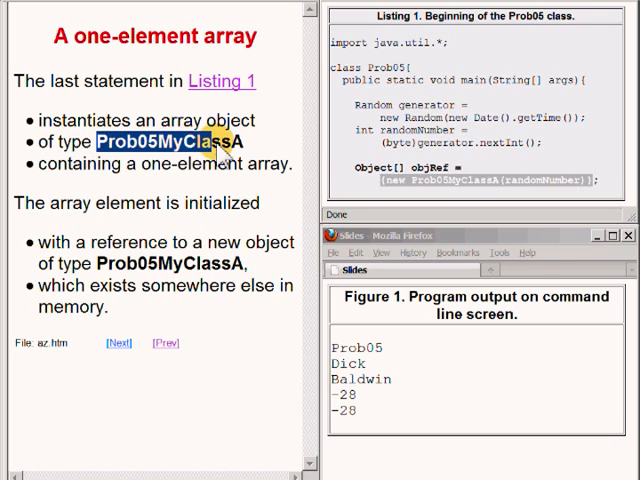
mouse_move(260, 150)
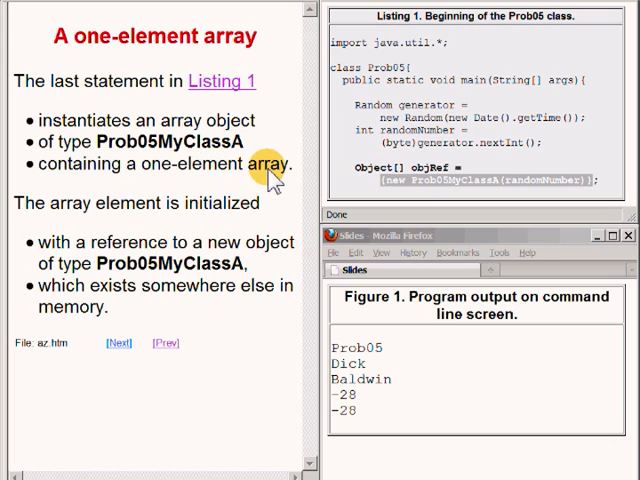
mouse_move(108, 268)
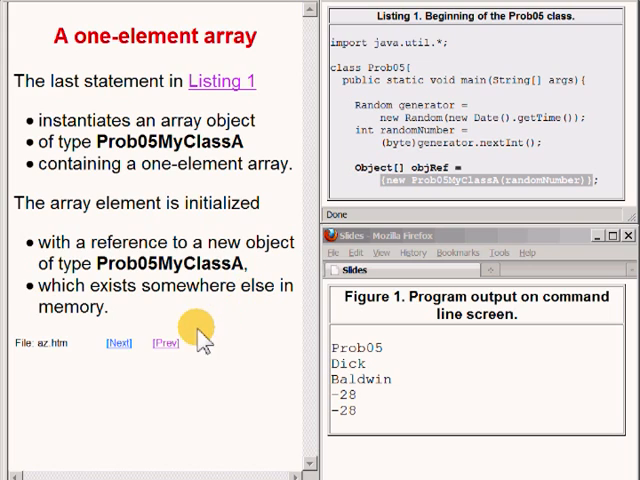
mouse_move(136, 310)
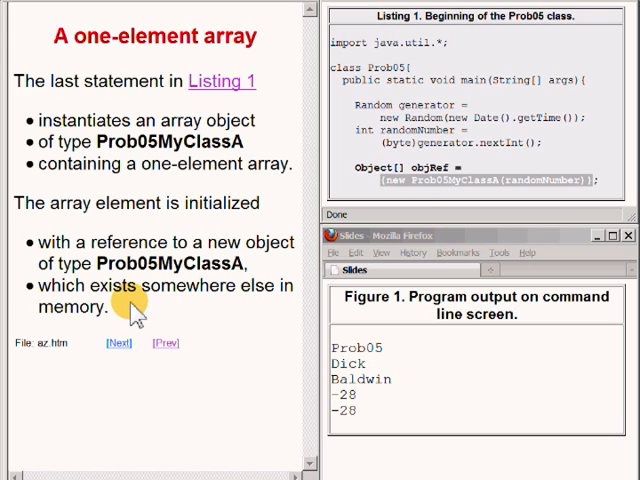